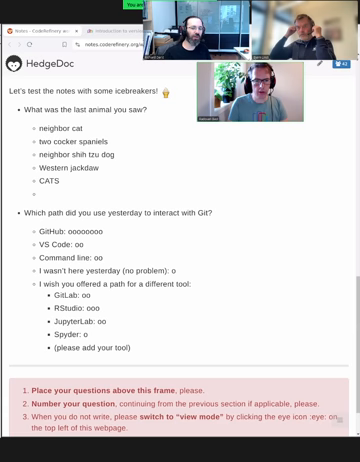
text(borderie)
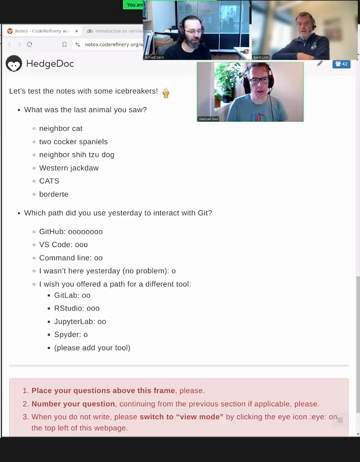
text(rrier)
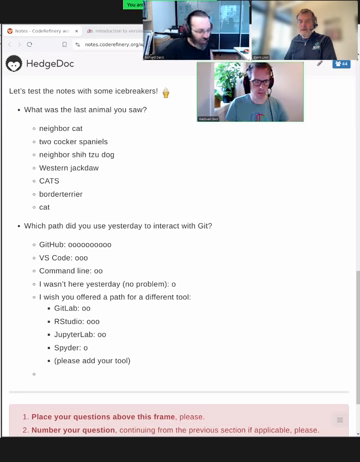
text(Does a)
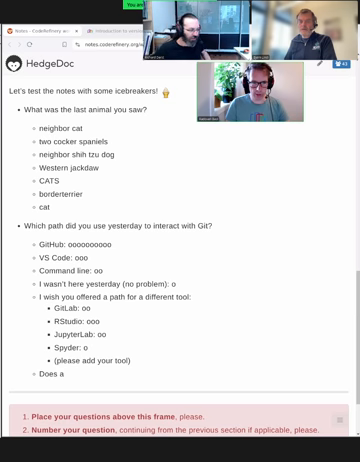
text(nyone else us)
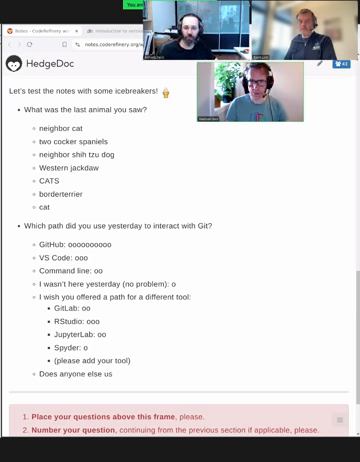
text(x3)
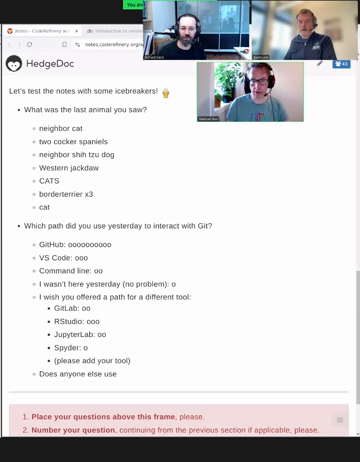
text(bot)
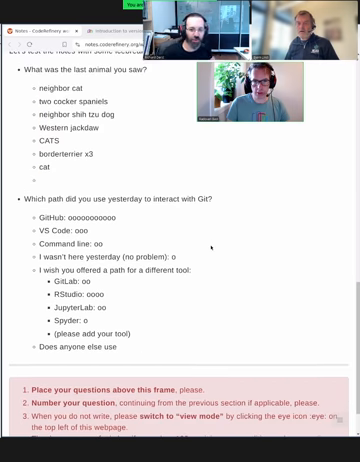
scroll(down, 3)
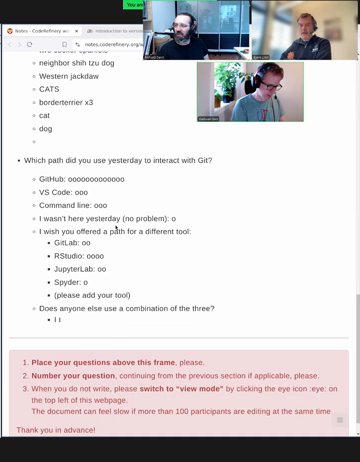
text(tried at the beginning, b)
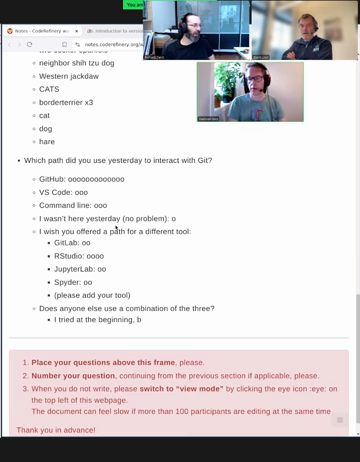
text(was getting too tedious to track everything...)
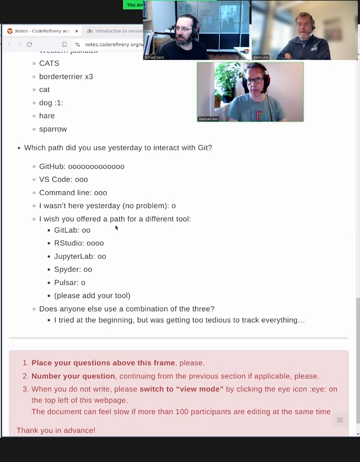
scroll(down, 3)
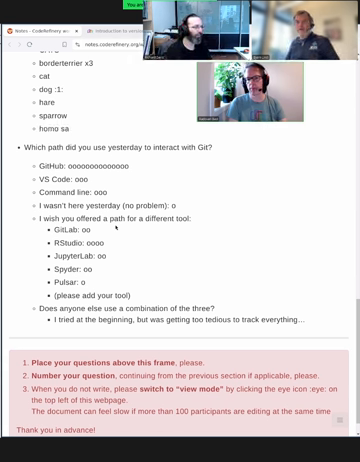
text(piens 👍)
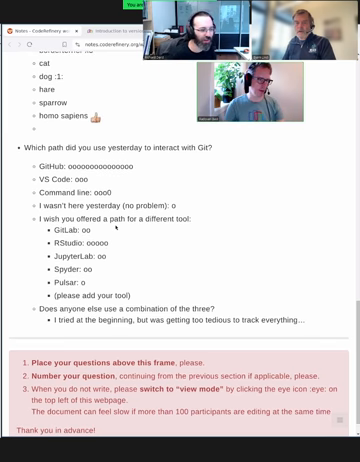
text(hedgehogs <)
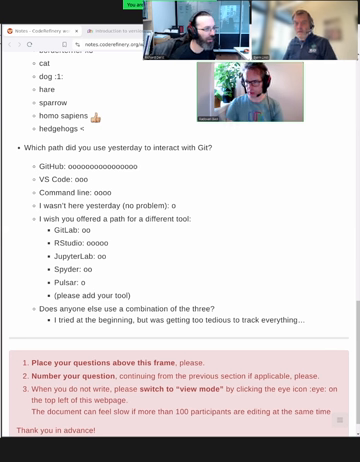
text(3)
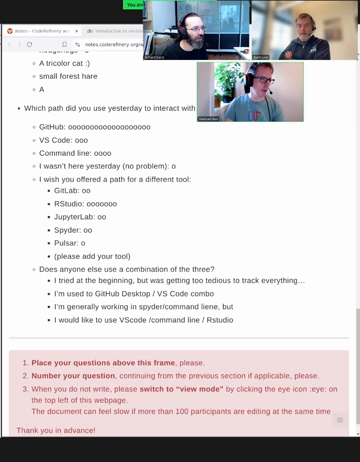
text(dog)
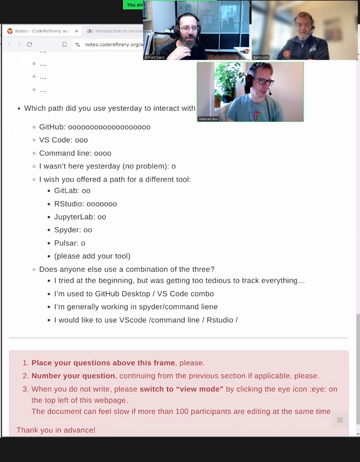
text(overleaf)
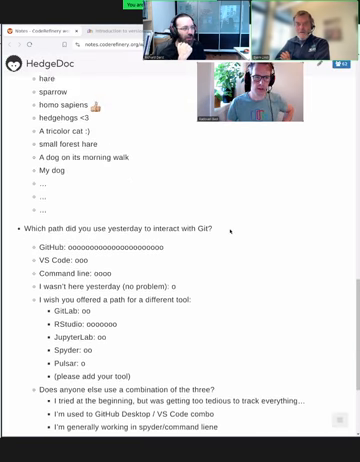
scroll(up, 3)
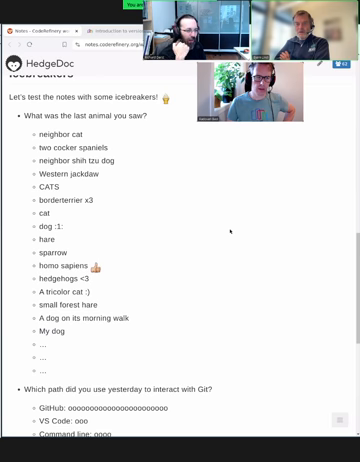
scroll(down, 3)
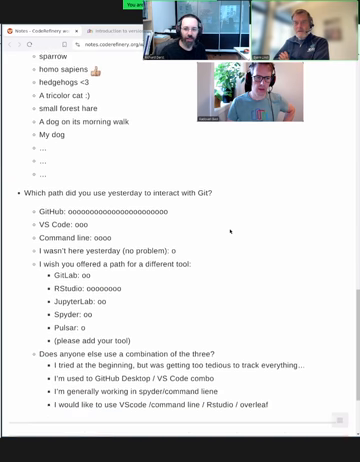
scroll(down, 3)
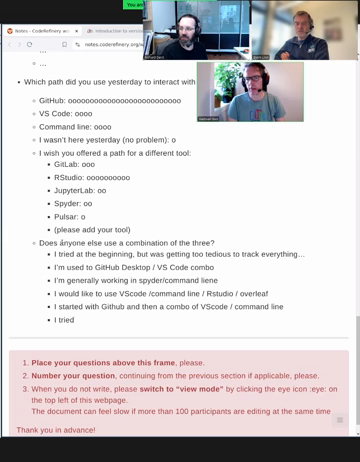
text(Github)
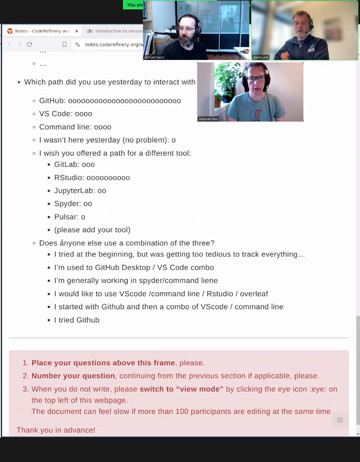
text(/ command line, but it was confusing with a command line)
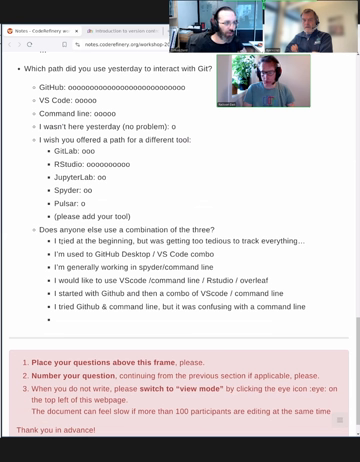
text(I tried mainly the command line, and supplemented it with GitHub)
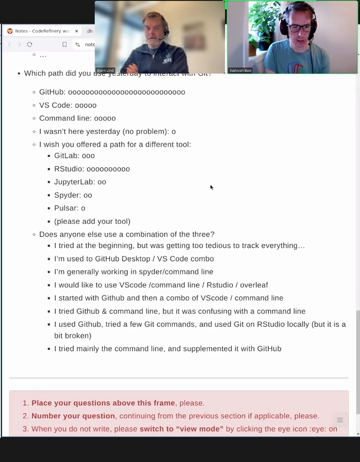
scroll(down, 3)
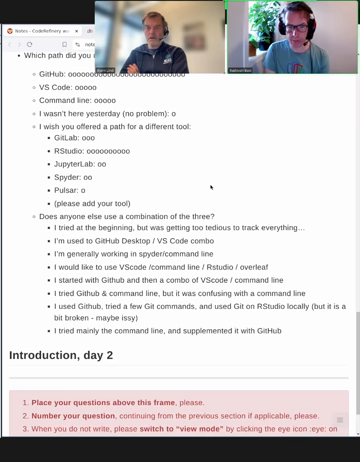
scroll(down, 3)
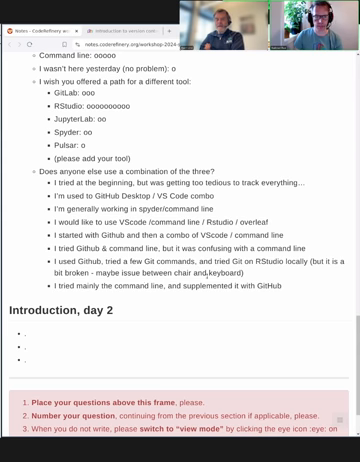
scroll(up, 3)
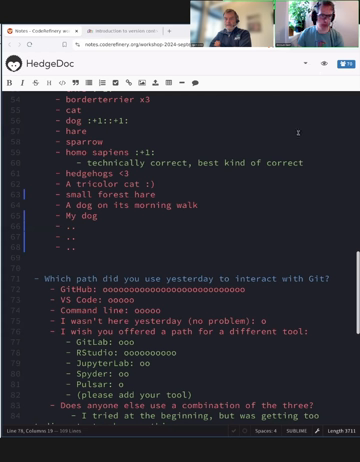
scroll(up, 3)
text(My)
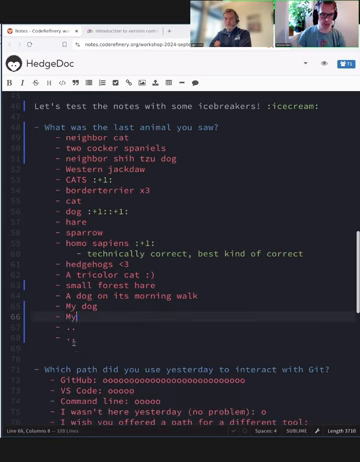
text(cats)
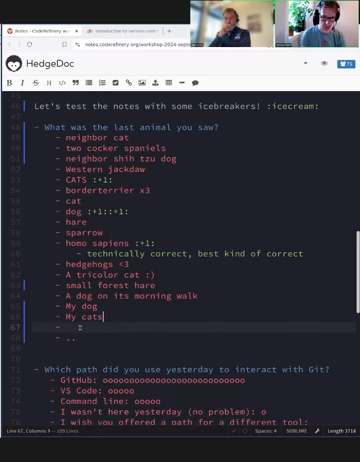
text(neighbor cat)
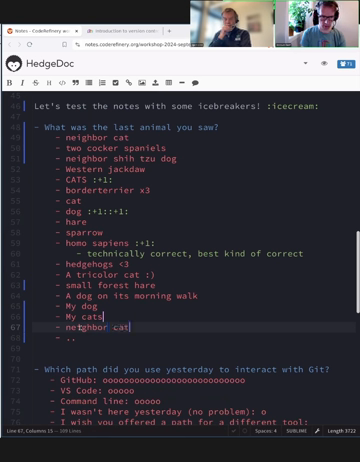
text(walking as)
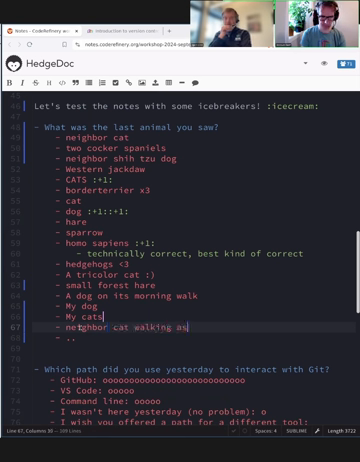
text(past)
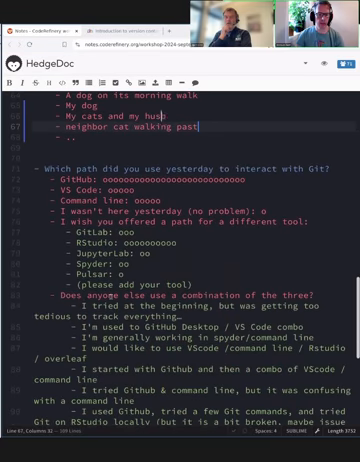
scroll(down, 3)
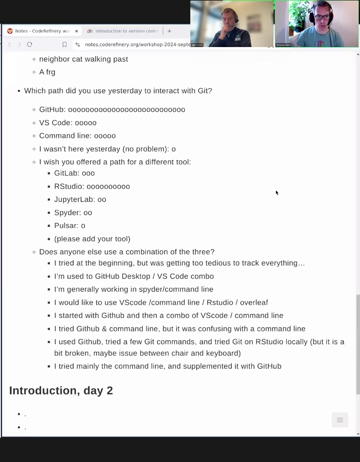
scroll(up, 3)
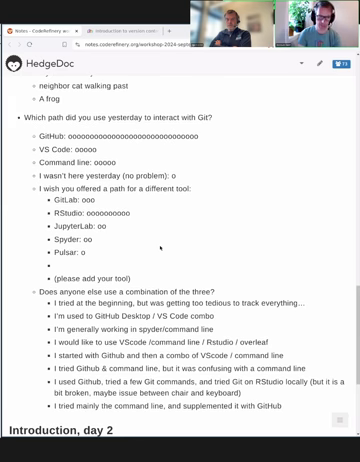
text(Pycharm)
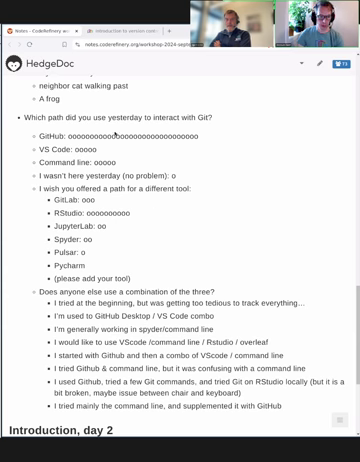
scroll(down, 3)
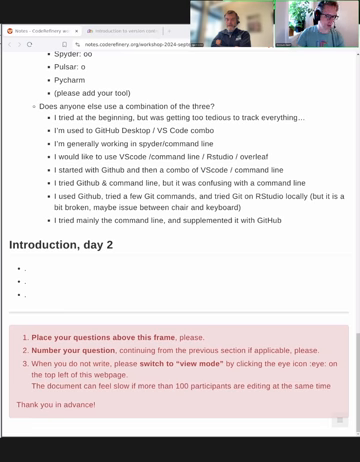
text(We s)
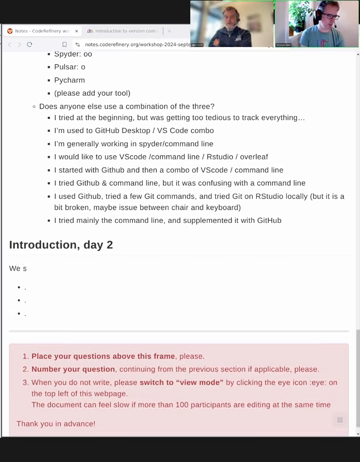
text(ills tar)
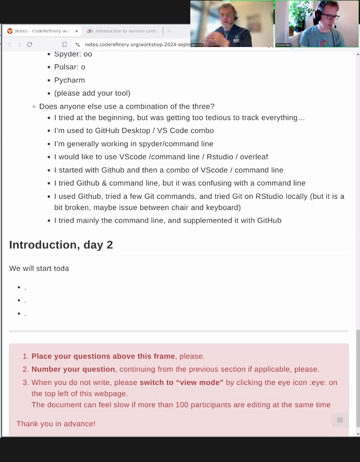
text(y at https://coderefinery.github.io/git-intro/)
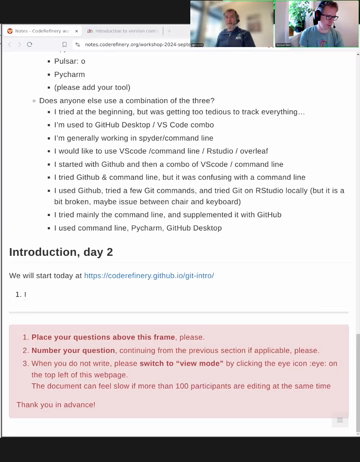
text(s this)
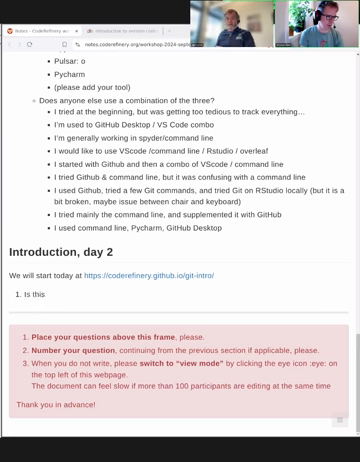
text(the place to ask?)
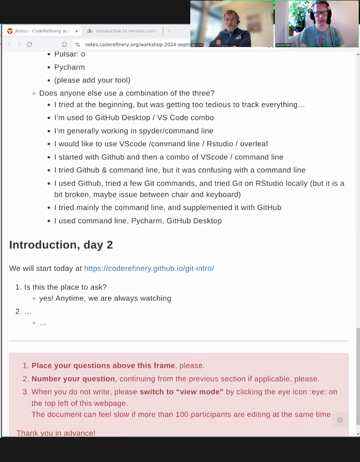
scroll(down, 3)
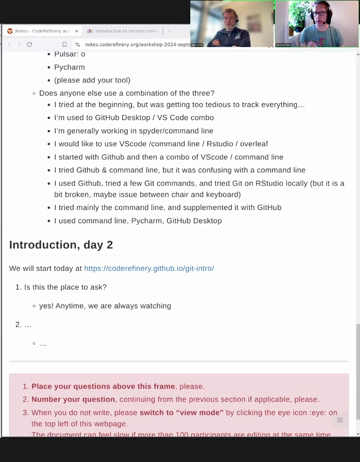
scroll(down, 3)
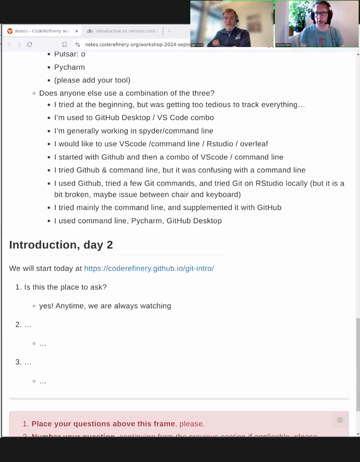
scroll(down, 3)
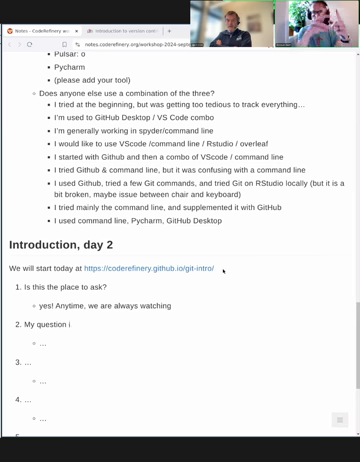
text(s your q)
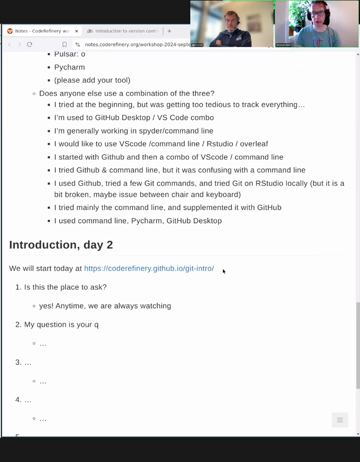
text(uestion.)
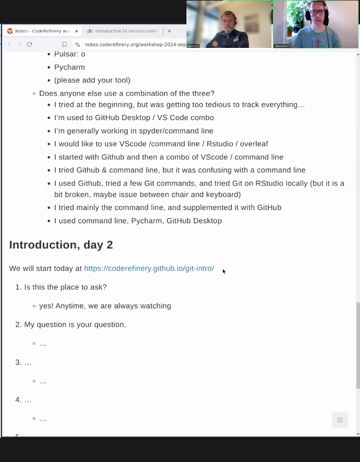